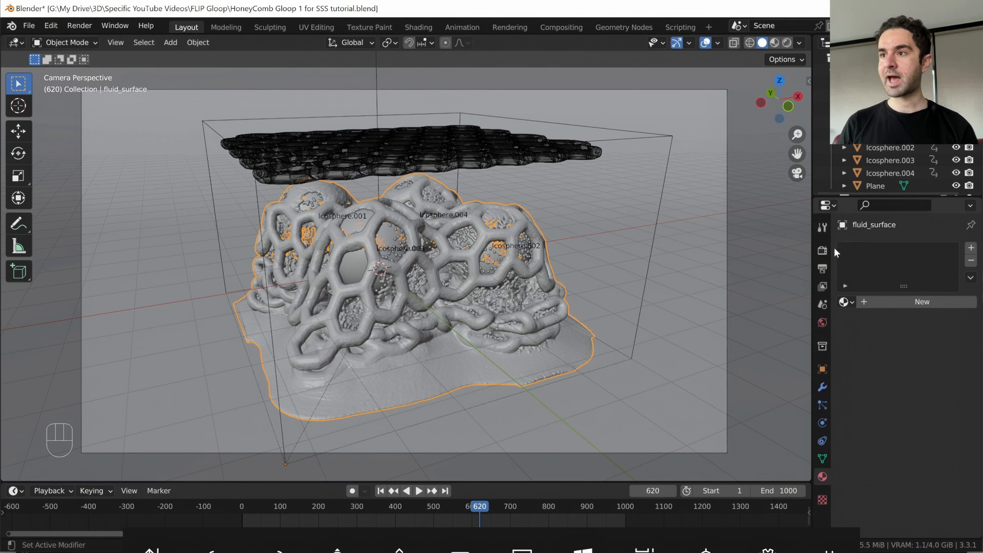
- Confirm Cycles on GPU in Render Properties, save the honeycomb file, and preview rendered shading
{"action": "left_click", "coordinate": [821, 251]}
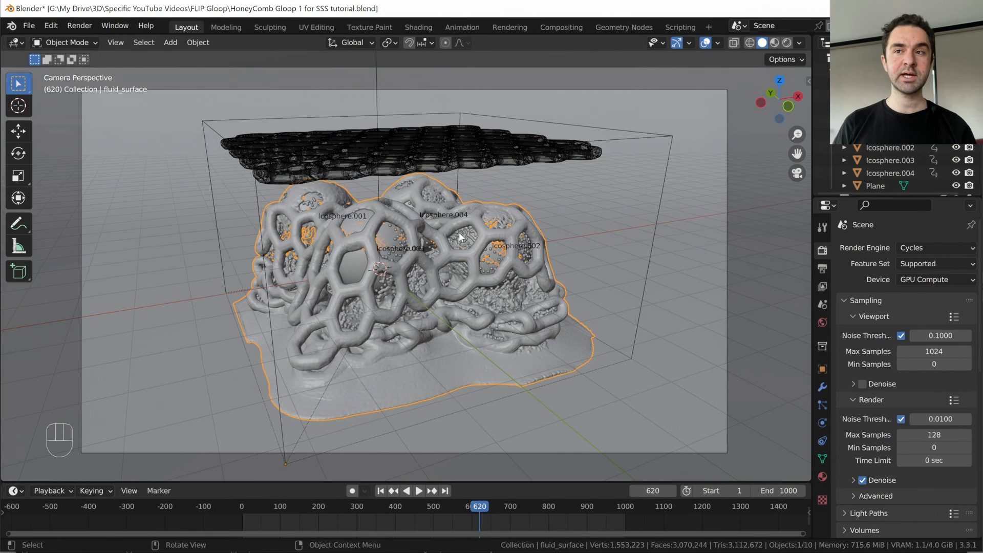
{"action": "mouse_move", "coordinate": [481, 233]}
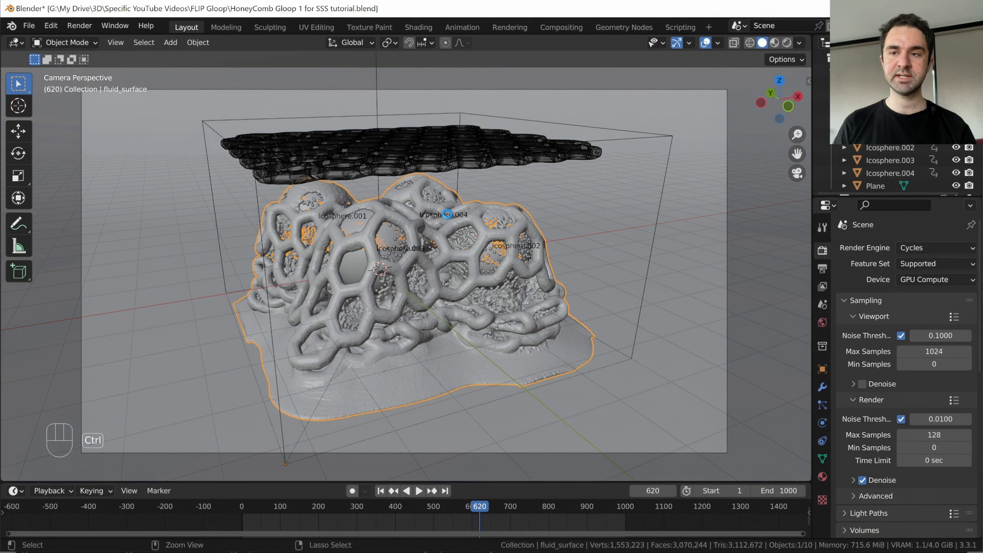
{"action": "key", "text": "ctrl+s"}
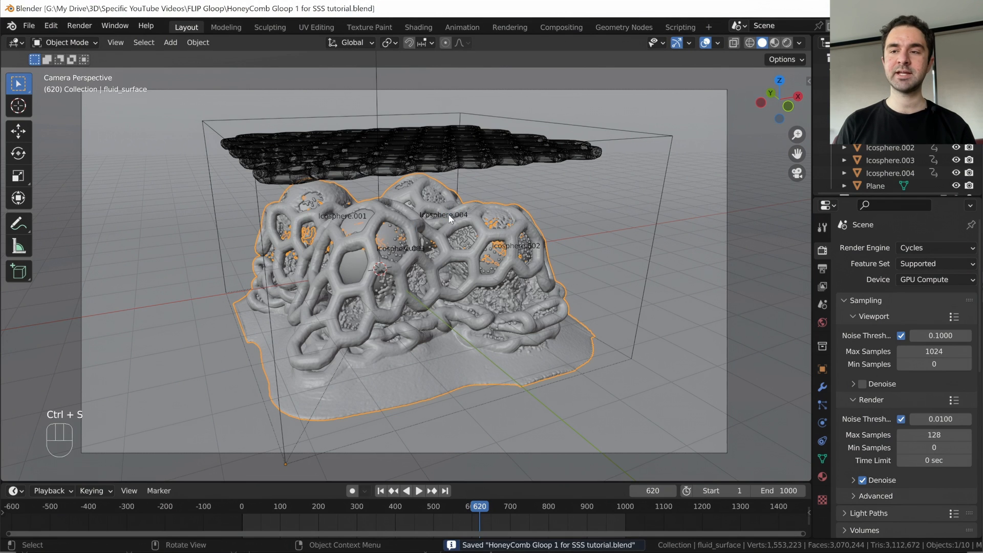
{"action": "scroll", "scroll_direction": "down", "scroll_amount": 3}
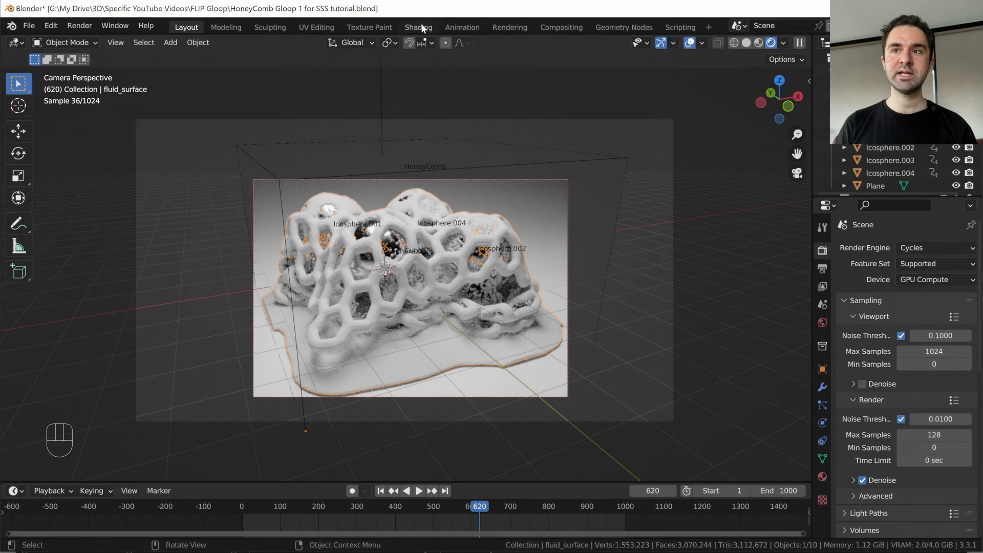
- In the Shading workspace, create a new Principled BSDF material on the fluid surface
{"action": "left_click", "coordinate": [417, 27]}
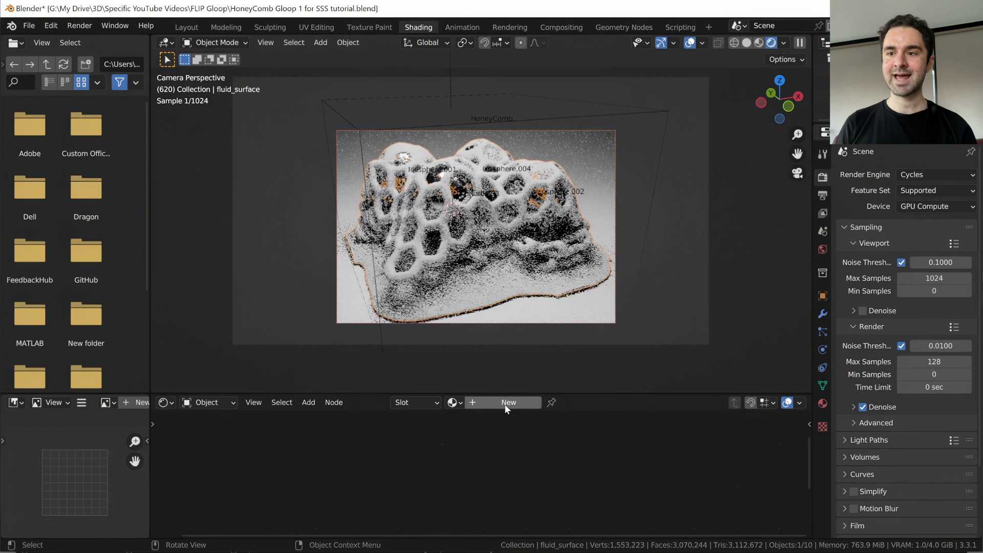
{"action": "left_click", "coordinate": [508, 402]}
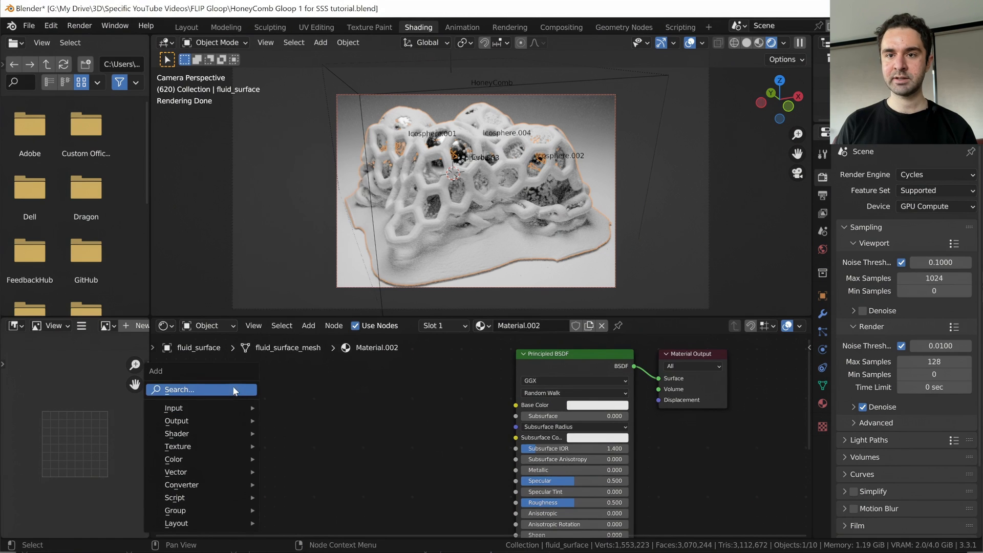
- Add an RGB node feeding Base Color and Subsurface Color, set to green
{"action": "type", "text": "rgb"}
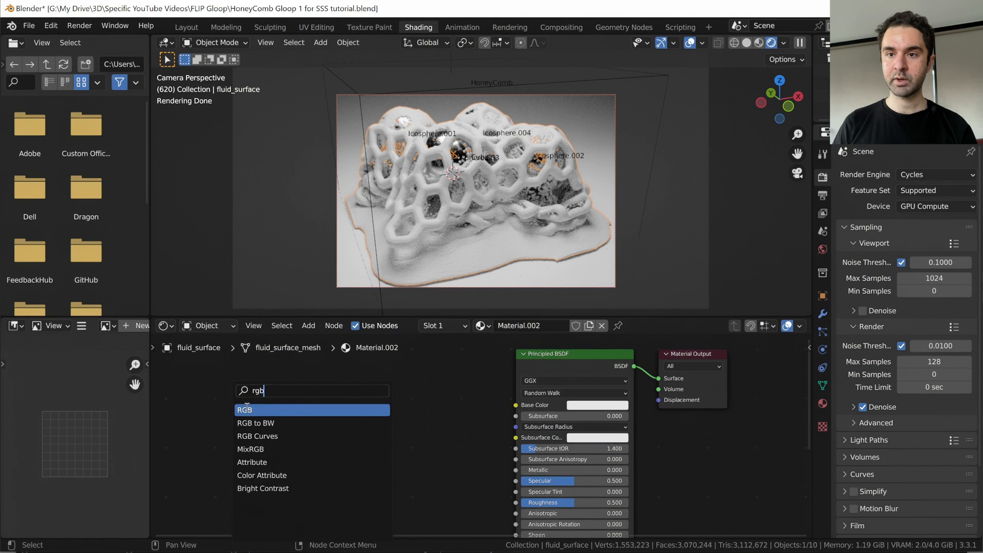
{"action": "left_click", "coordinate": [244, 410]}
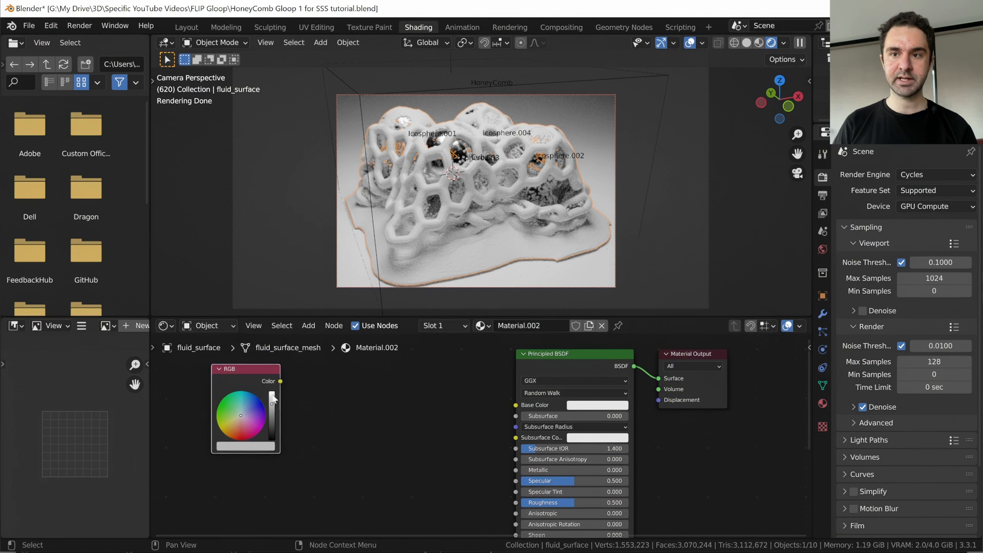
{"action": "left_click_drag", "start_coordinate": [280, 381], "coordinate": [516, 407]}
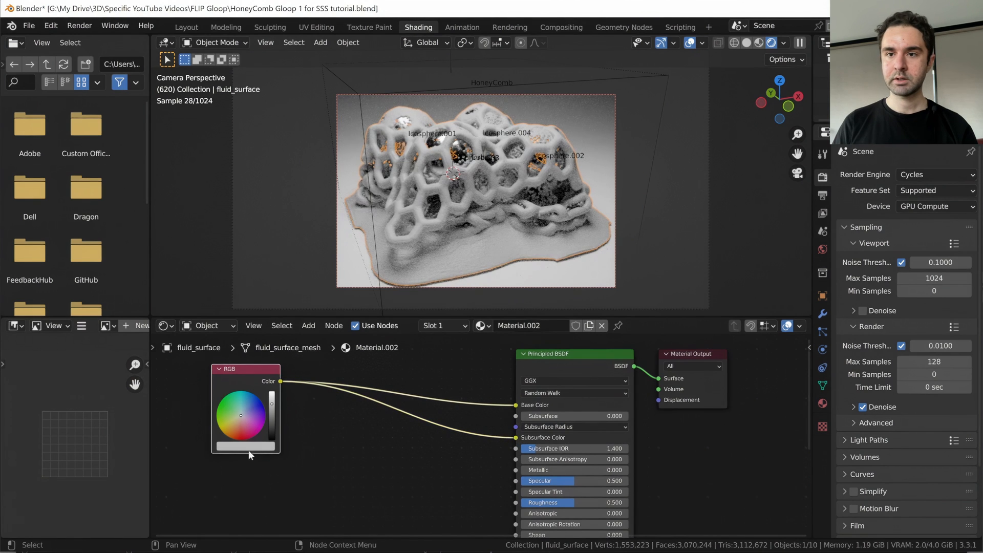
{"action": "left_click", "coordinate": [228, 408]}
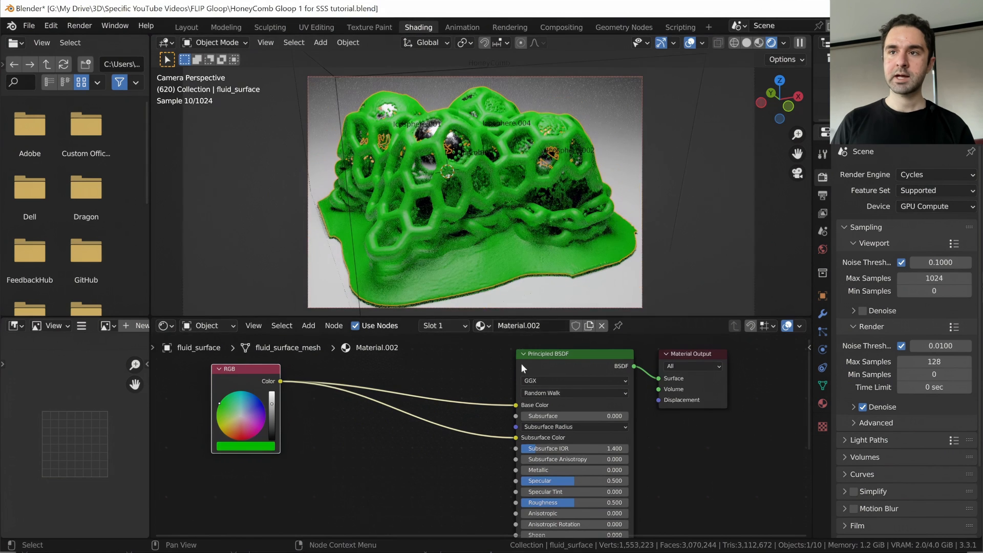
{"action": "mouse_move", "coordinate": [538, 409]}
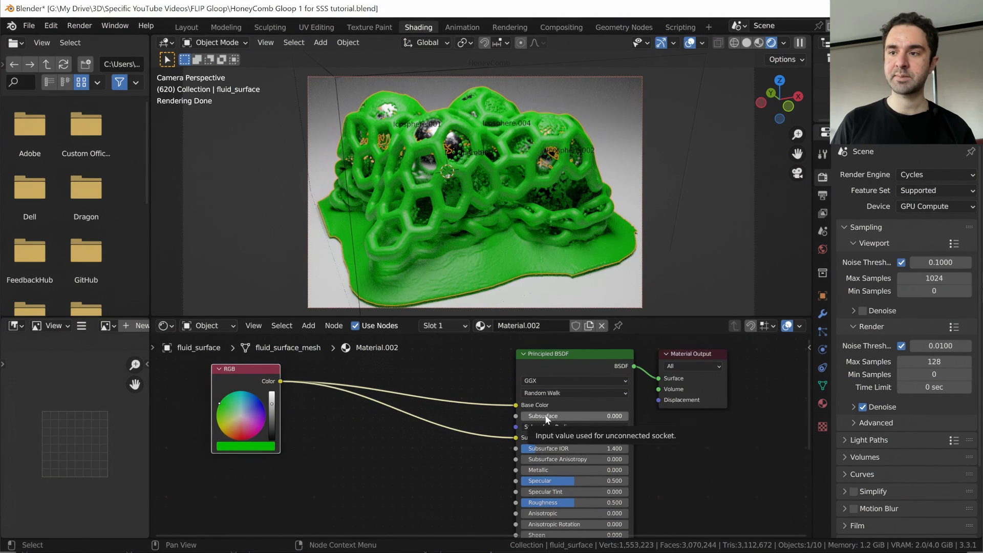
- Set Subsurface to 1.000, check the radius values, and branch a link from RGB Color
{"action": "left_click", "coordinate": [573, 416]}
{"action": "type", "text": "1.000"}
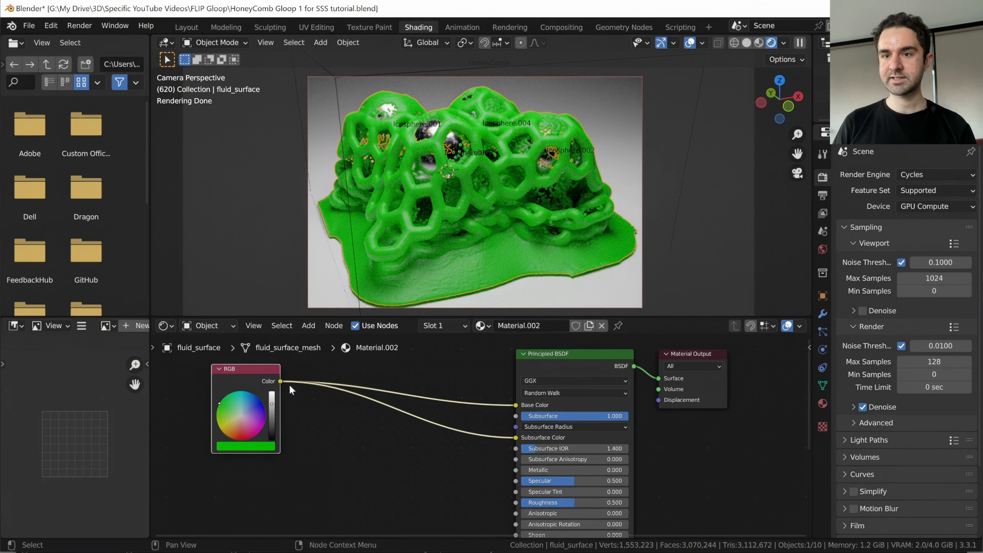
{"action": "left_click", "coordinate": [572, 426]}
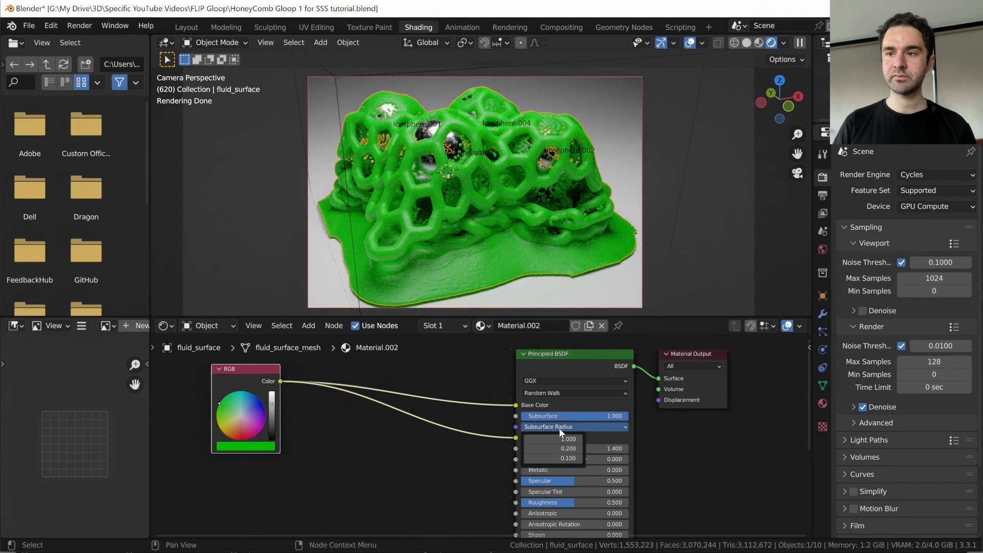
{"action": "left_click", "coordinate": [572, 427]}
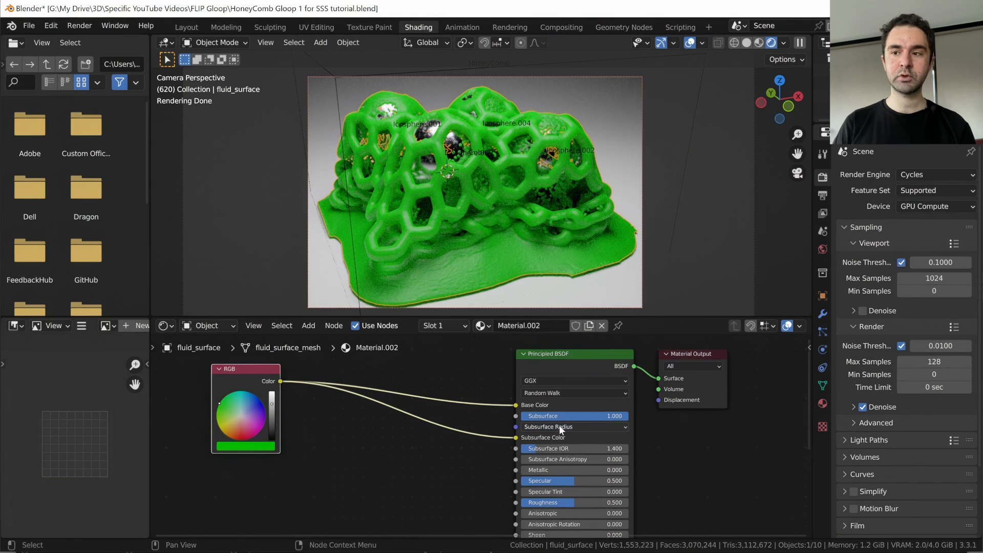
{"action": "left_click", "coordinate": [558, 426]}
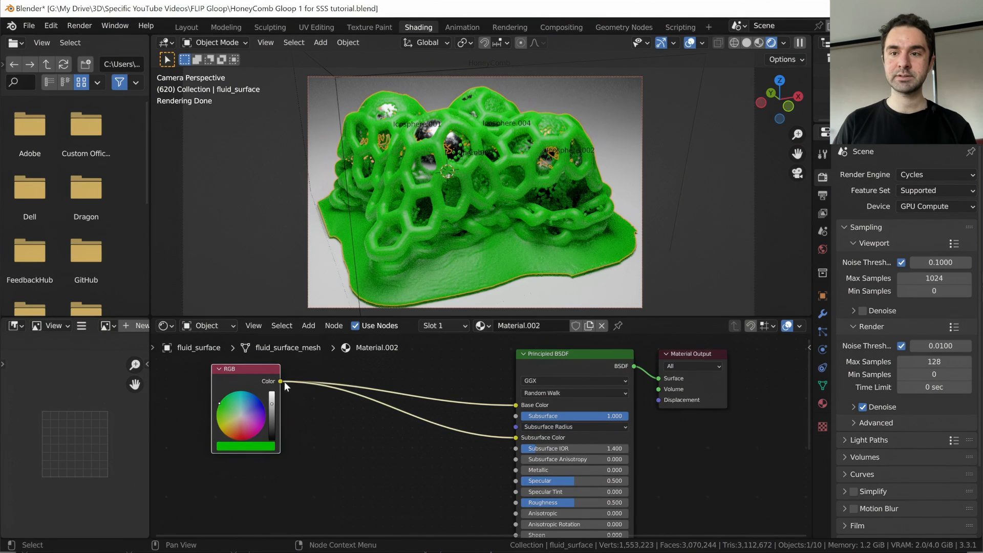
{"action": "left_click_drag", "start_coordinate": [281, 380], "coordinate": [508, 429]}
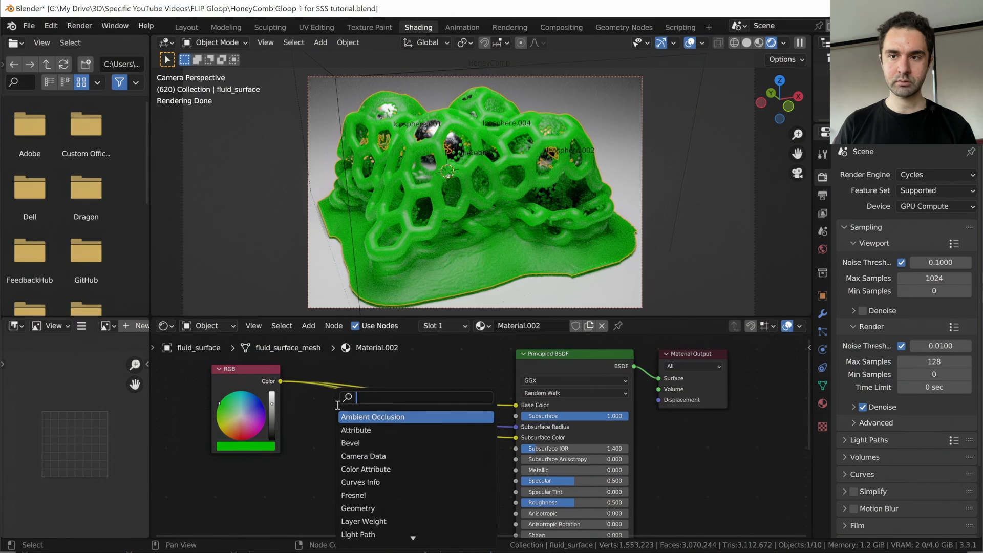
- Insert a Vector Math node set to Multiply between the RGB colour and Subsurface Radius
{"action": "type", "text": "vetor"}
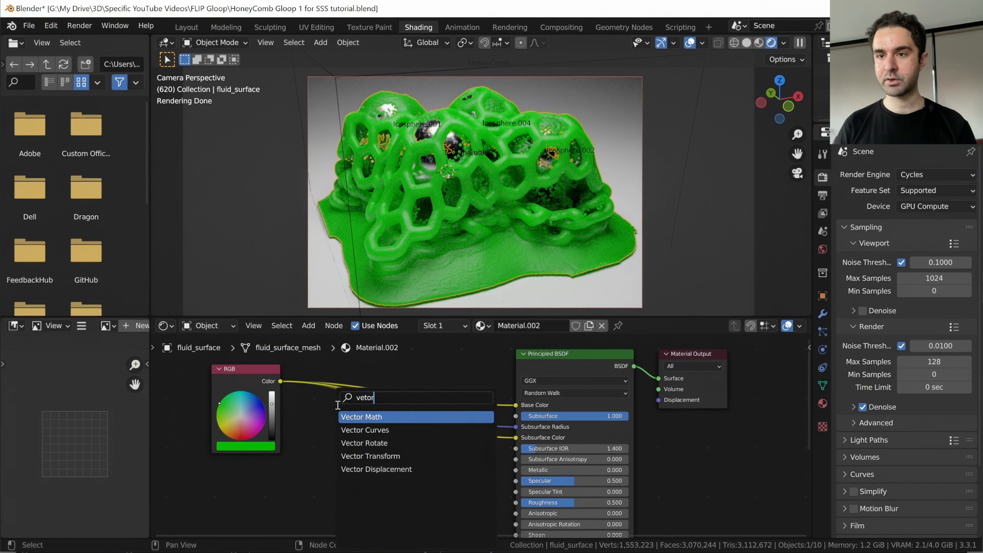
{"action": "left_click", "coordinate": [361, 416]}
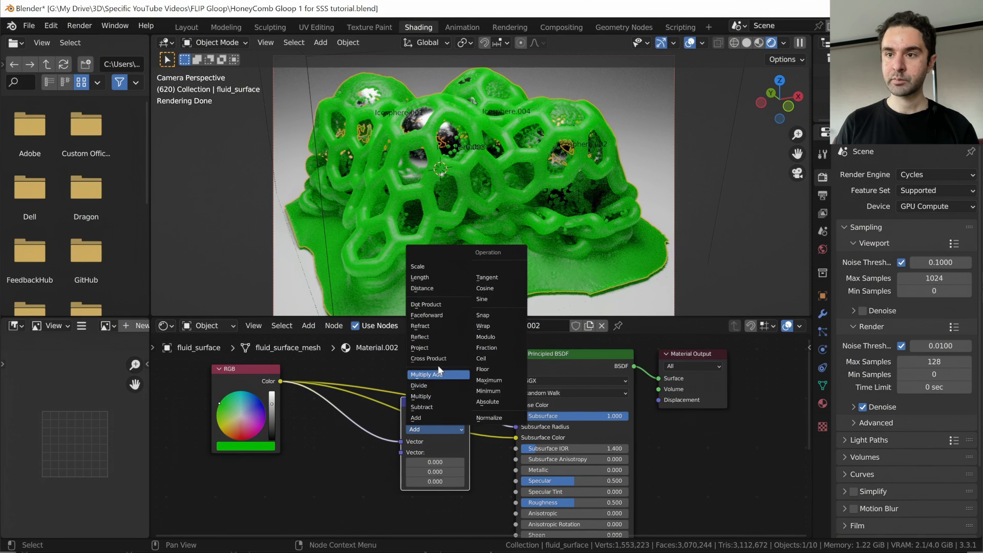
{"action": "left_click", "coordinate": [421, 396]}
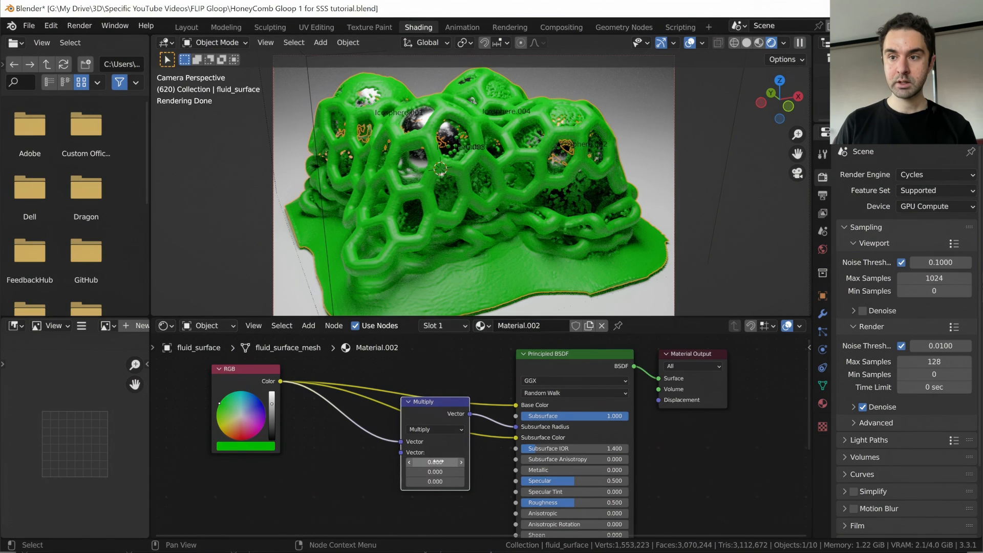
- Try Multiply vector values 5 and 30, then set 0.200 on every axis
{"action": "double_click", "coordinate": [434, 462]}
{"action": "type", "text": "1.000"}
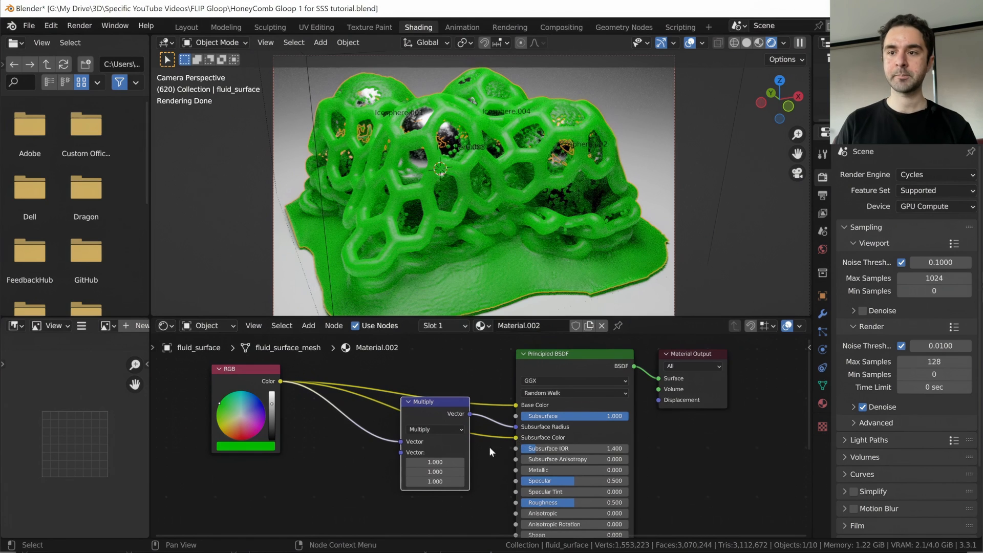
{"action": "left_click", "coordinate": [435, 462]}
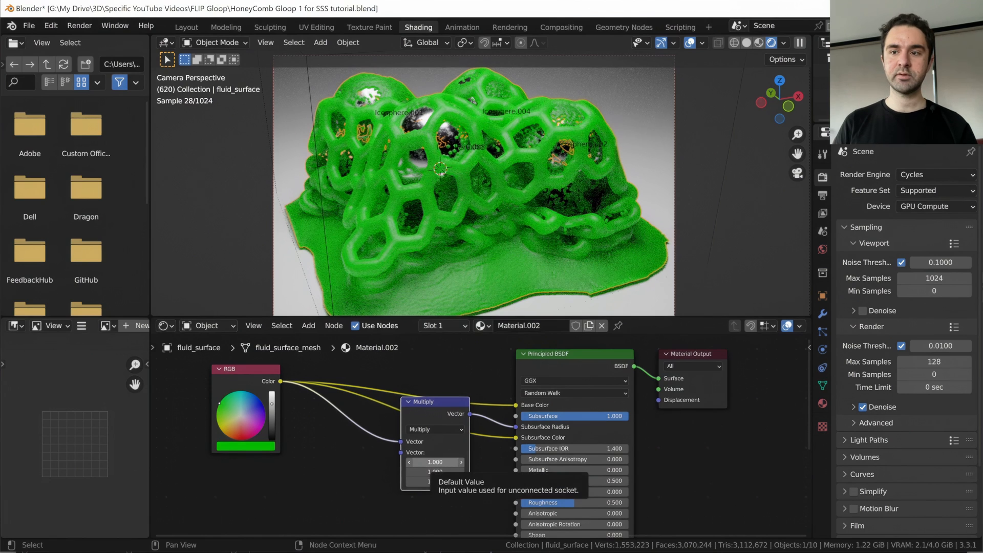
{"action": "type", "text": "5"}
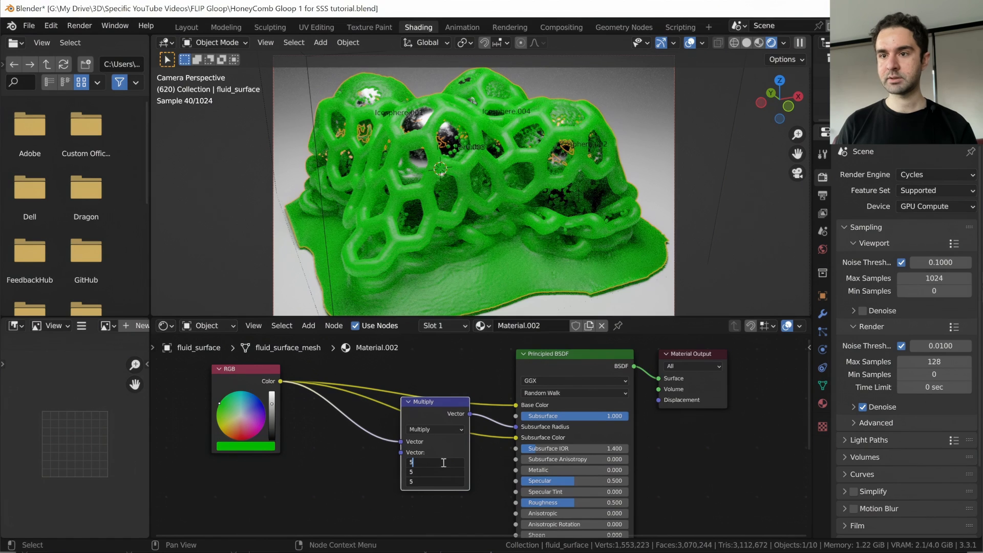
{"action": "key", "text": "Return"}
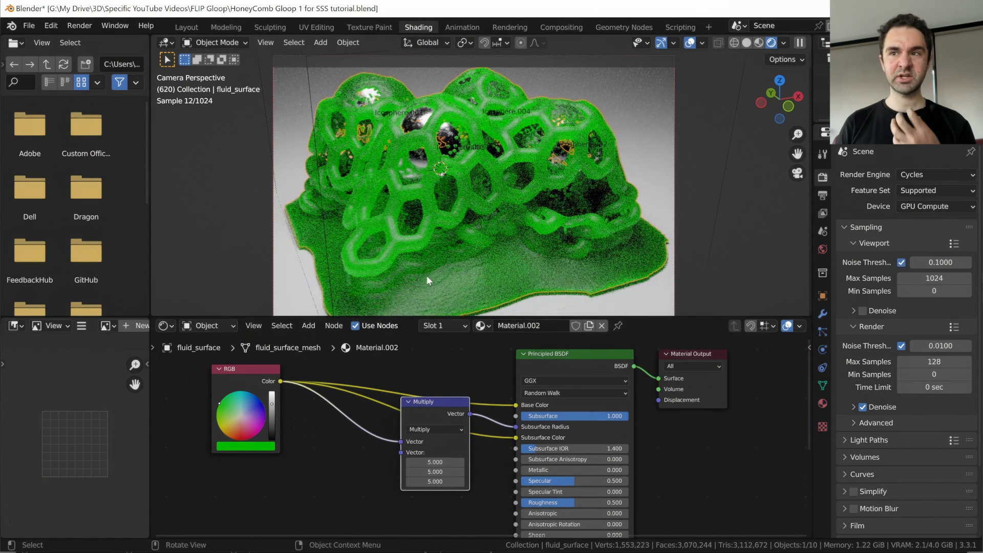
{"action": "mouse_move", "coordinate": [510, 277]}
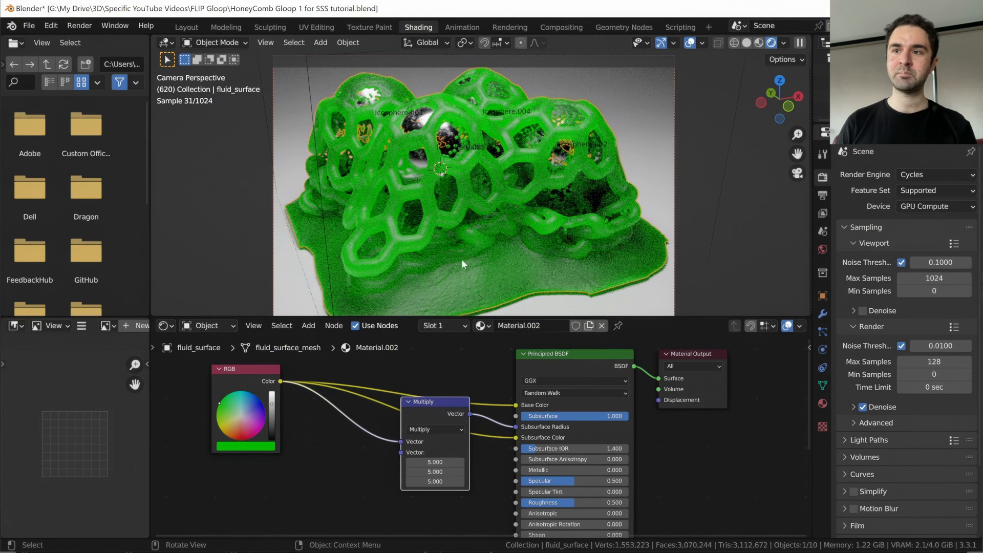
{"action": "mouse_move", "coordinate": [475, 271]}
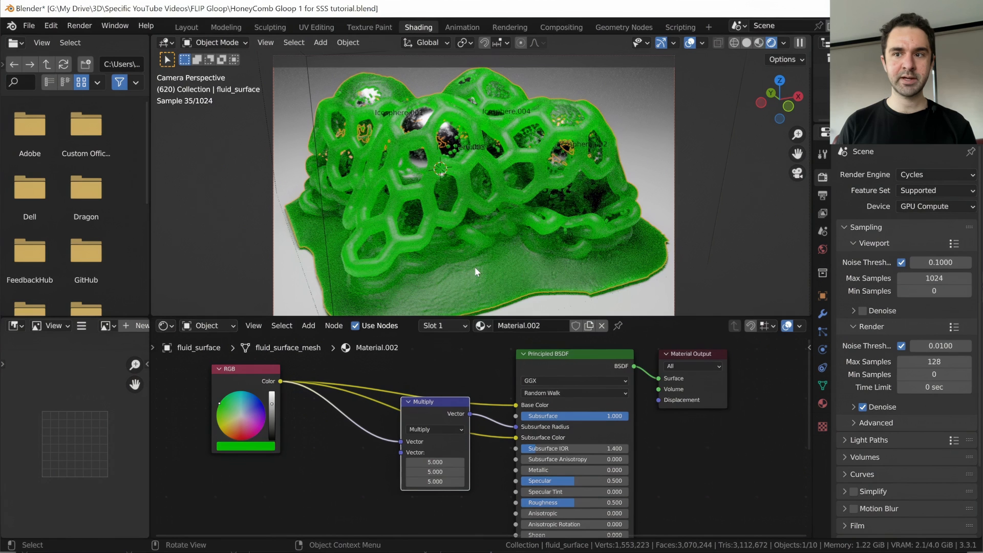
{"action": "left_click", "coordinate": [434, 462]}
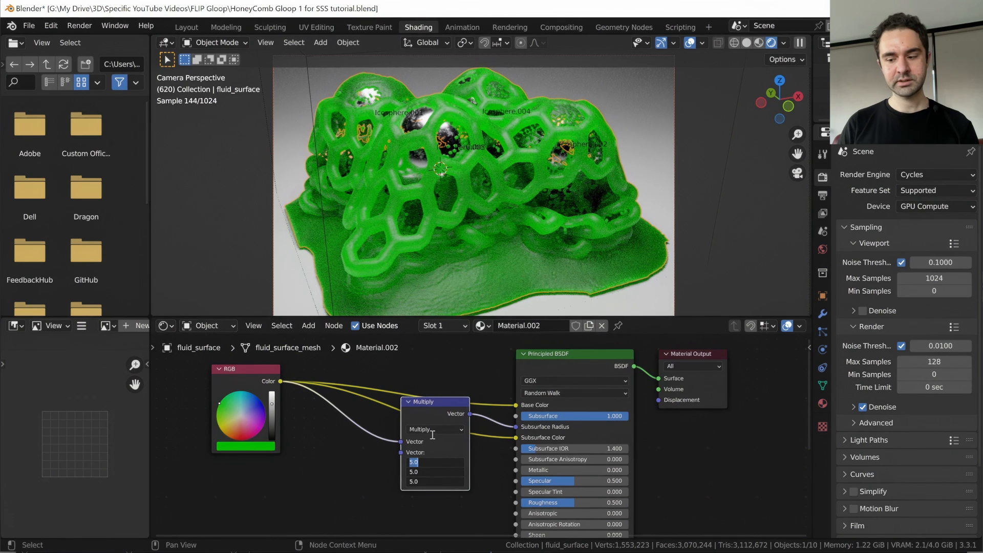
{"action": "type", "text": "30"}
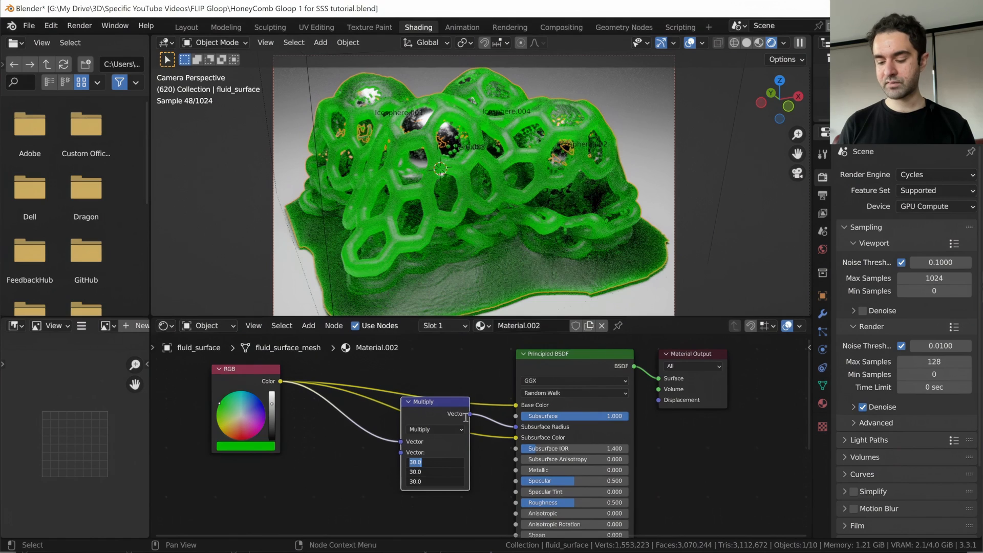
{"action": "type", "text": "0.200"}
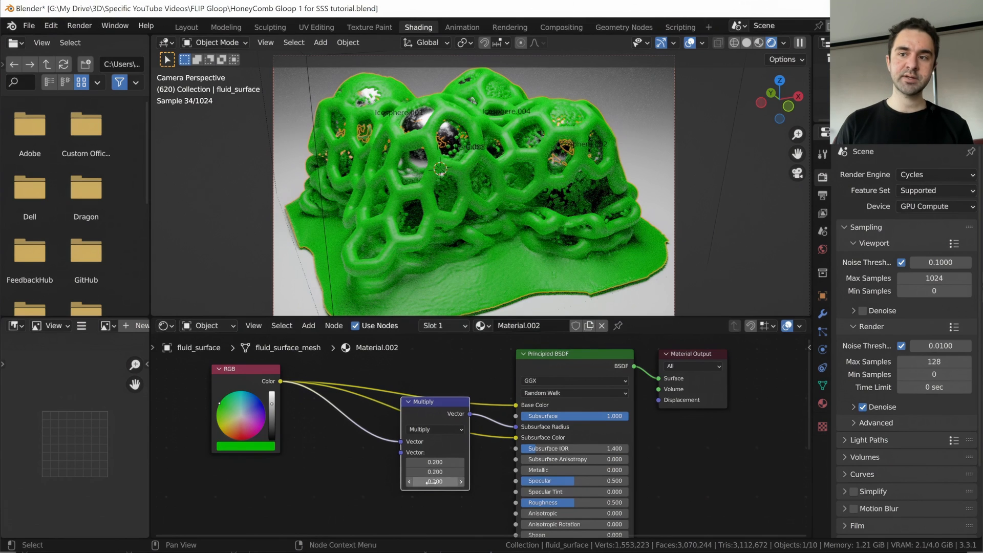
{"action": "mouse_move", "coordinate": [433, 462]}
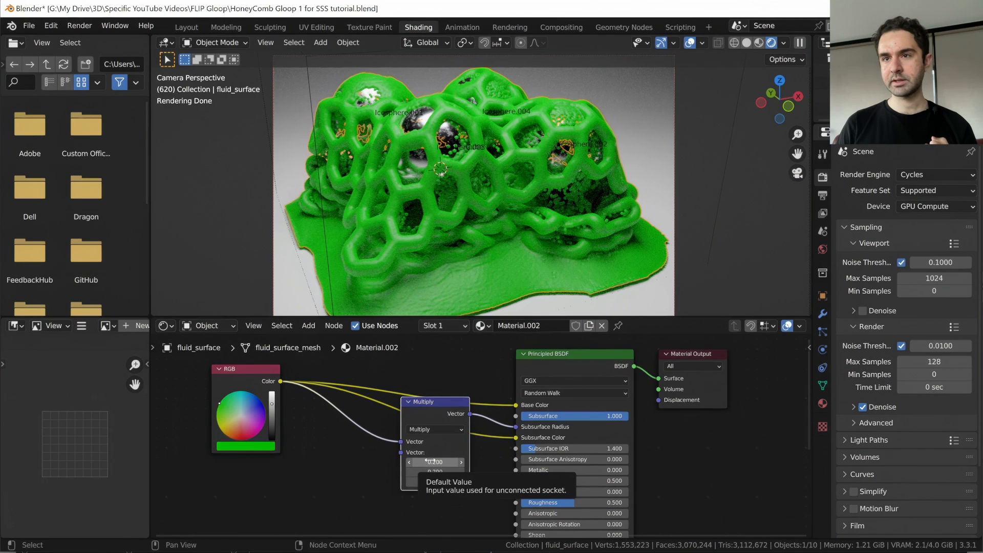
- Briefly try 1.000, then set the Multiply vector to 5 on all three axes
{"action": "left_click", "coordinate": [434, 461]}
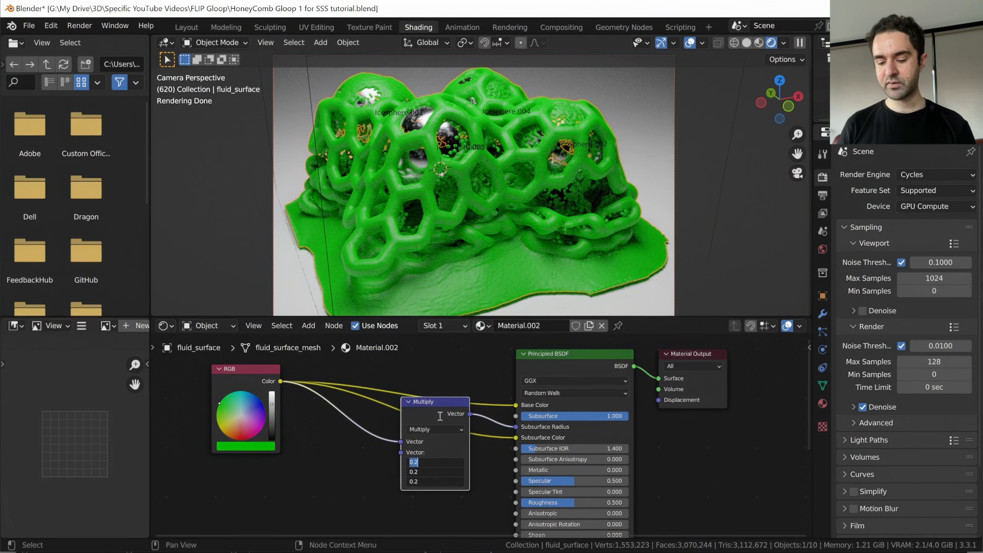
{"action": "type", "text": "1.000"}
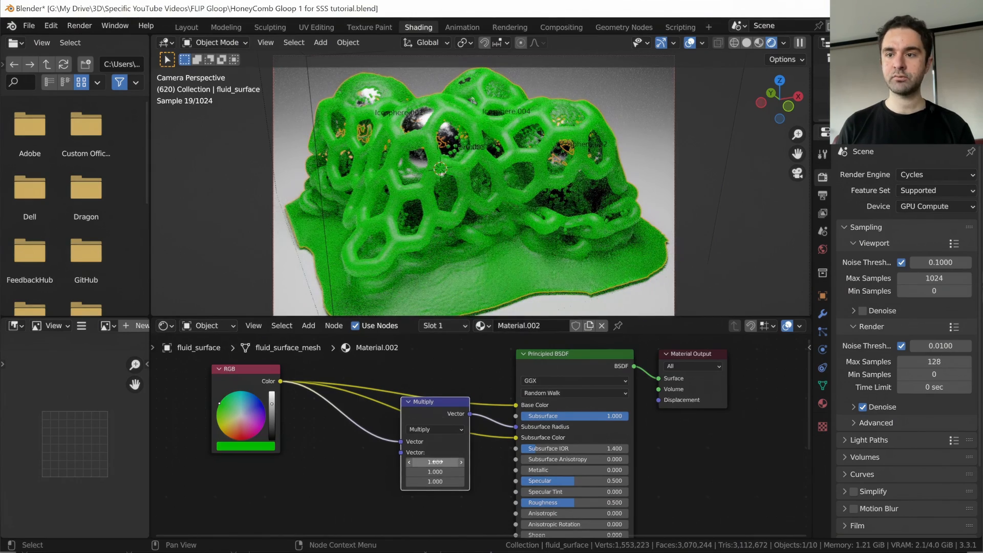
{"action": "left_click", "coordinate": [435, 462]}
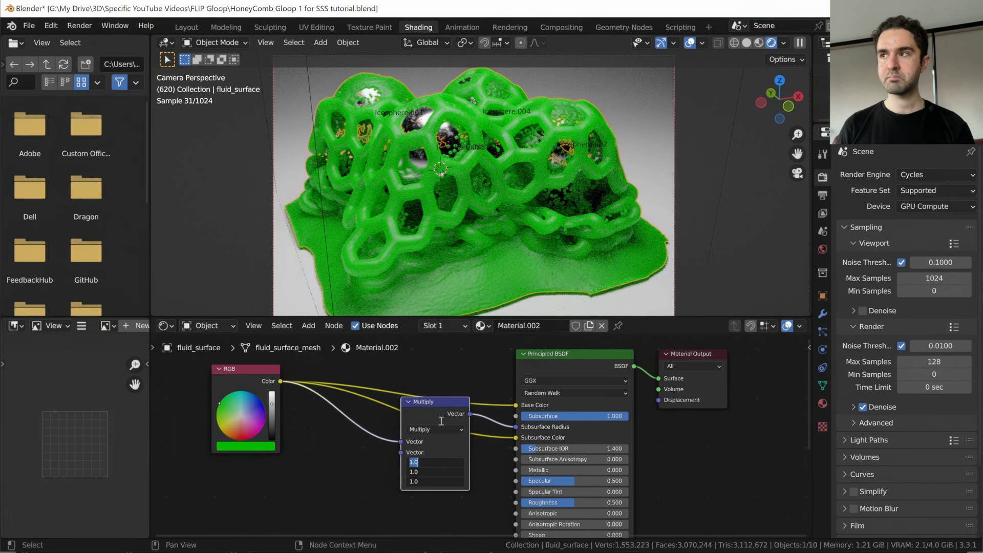
{"action": "type", "text": "5"}
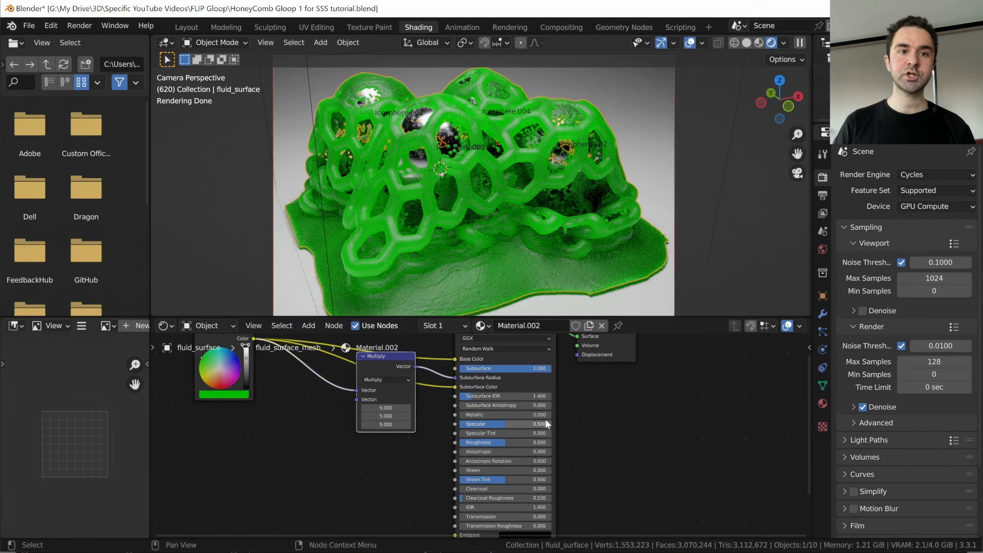
{"action": "mouse_move", "coordinate": [517, 405]}
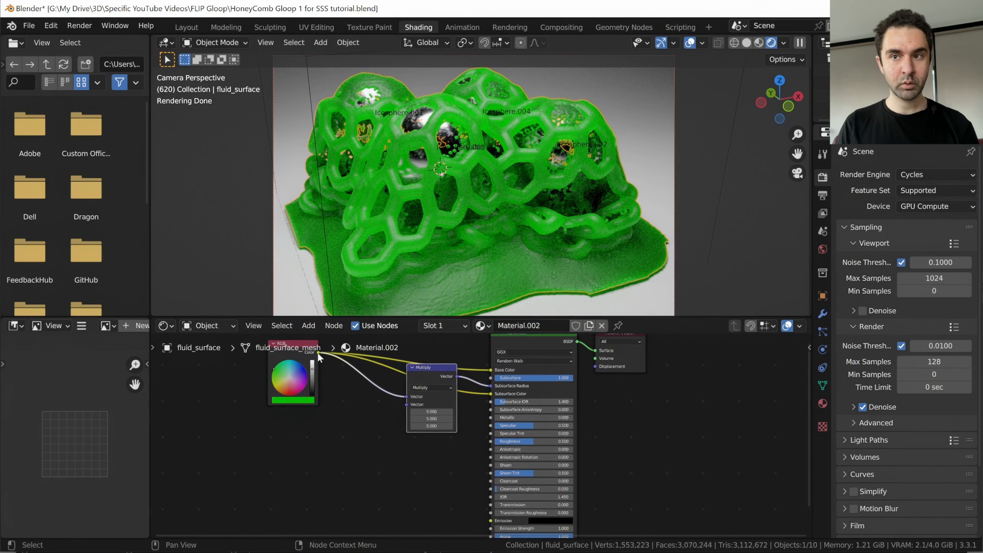
- Link the RGB colour to Emission and set Emission Strength to about 0.01
{"action": "left_click_drag", "start_coordinate": [318, 354], "coordinate": [365, 429]}
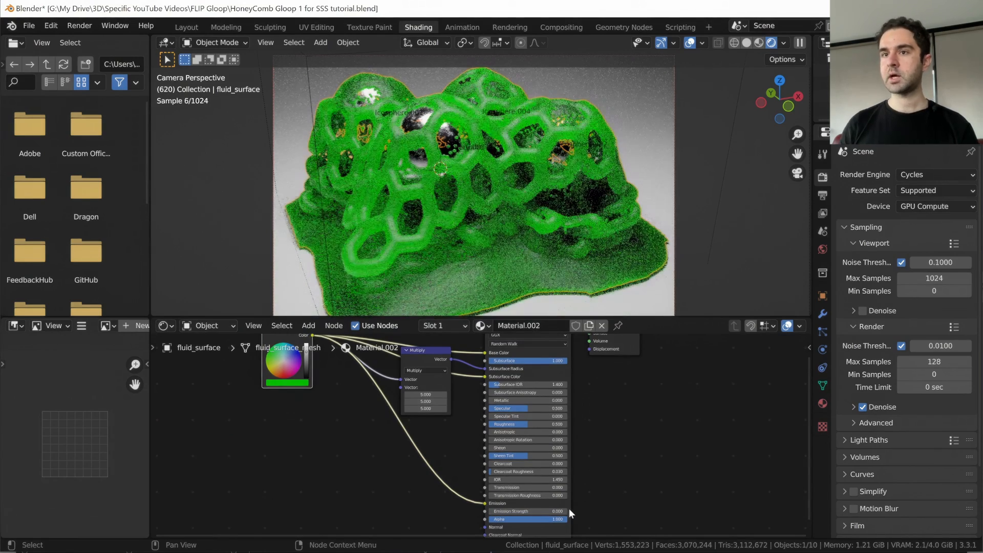
{"action": "double_click", "coordinate": [526, 510]}
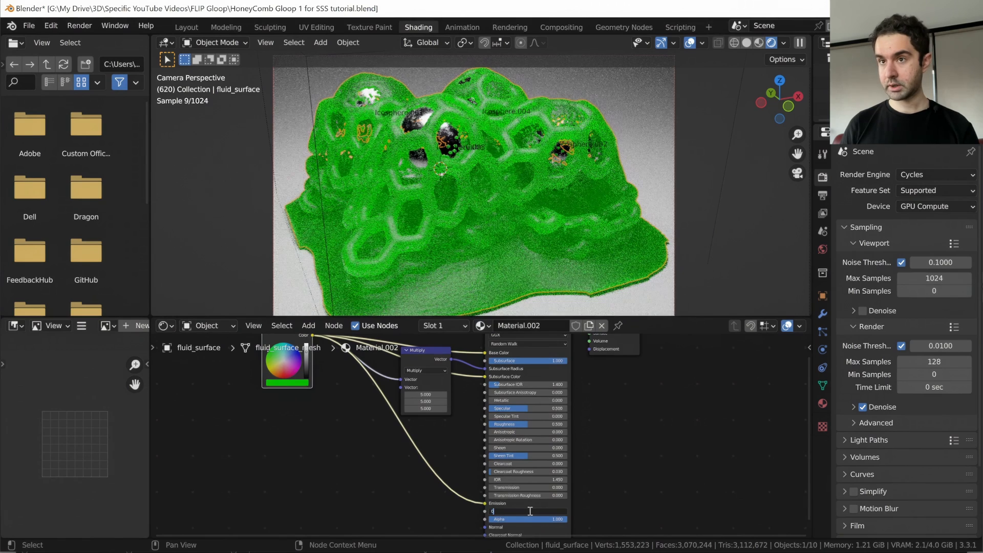
{"action": "type", "text": "0.010"}
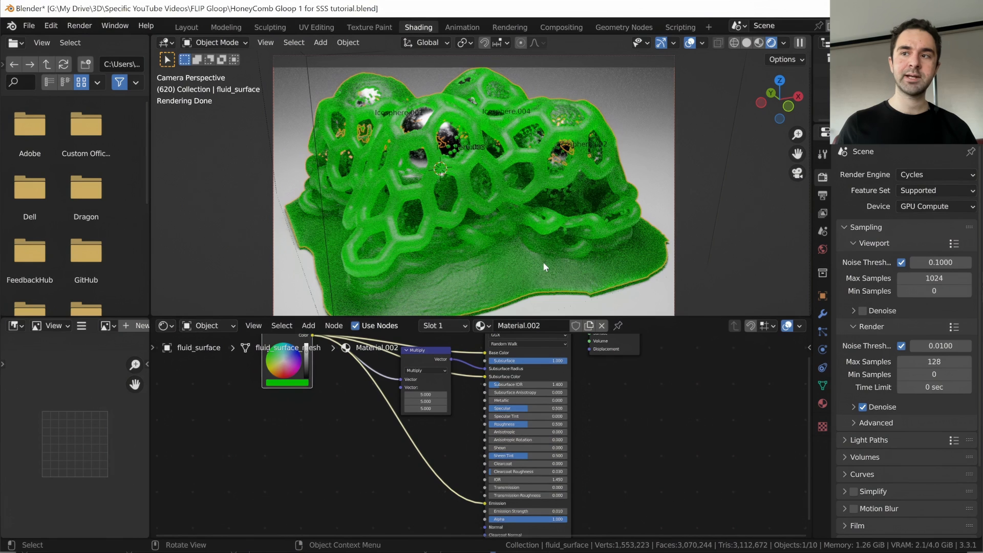
{"action": "mouse_move", "coordinate": [532, 260]}
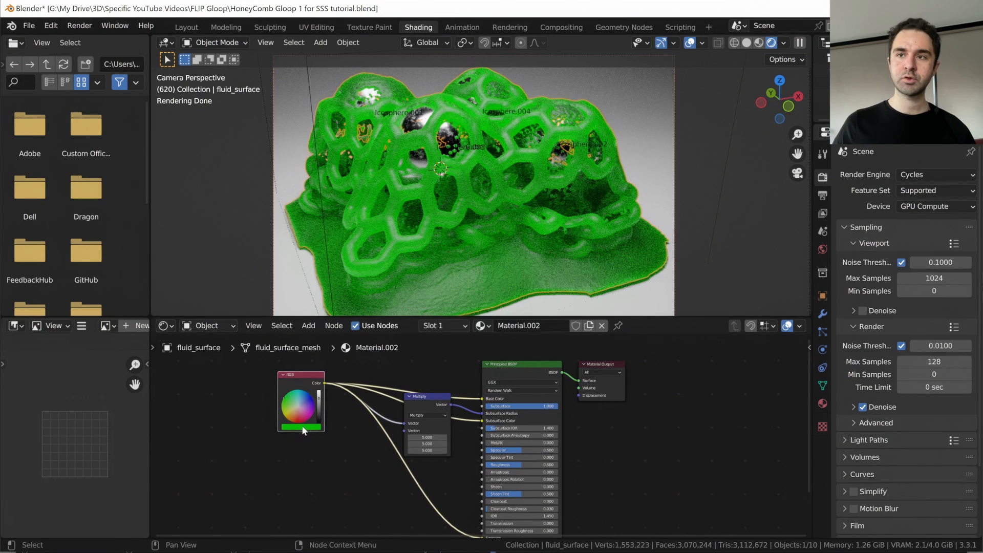
{"action": "mouse_move", "coordinate": [395, 444]}
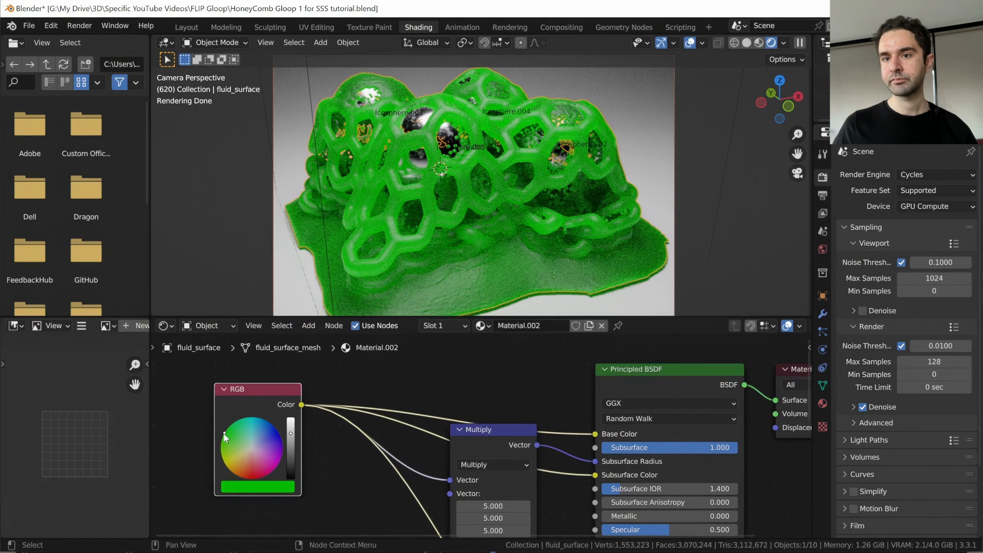
- Pick a purple hue on the RGB node's colour wheel
{"action": "left_click", "coordinate": [253, 428]}
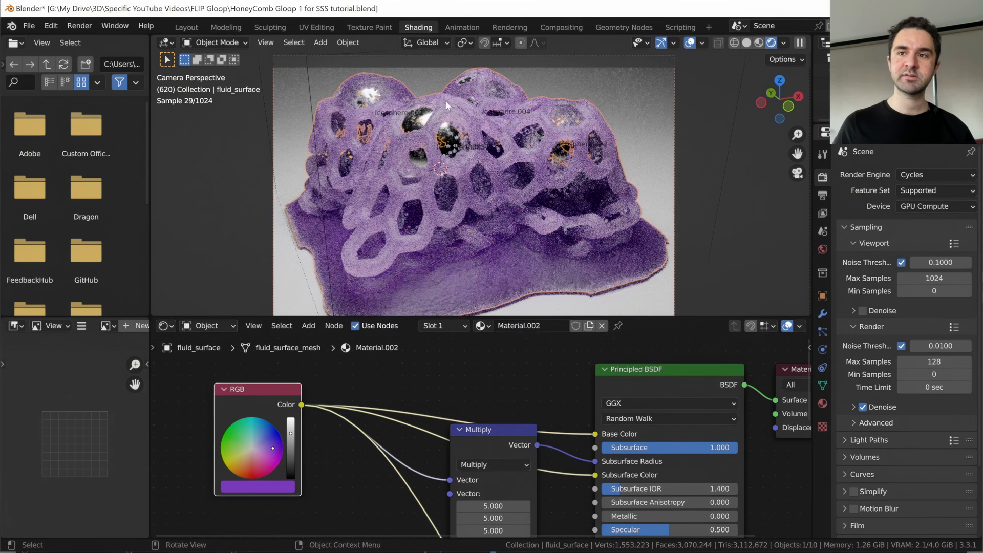
{"action": "mouse_move", "coordinate": [473, 124]}
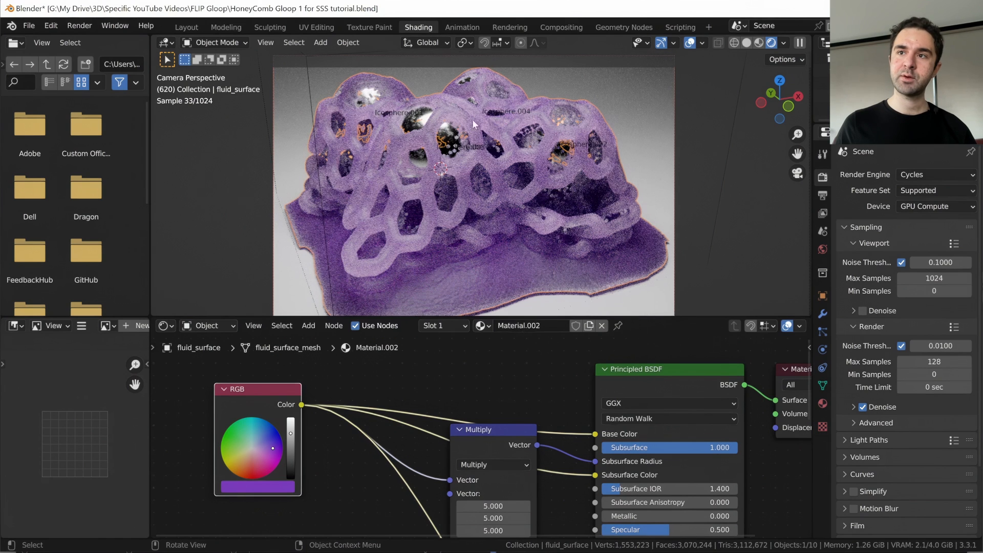
{"action": "mouse_move", "coordinate": [462, 120]}
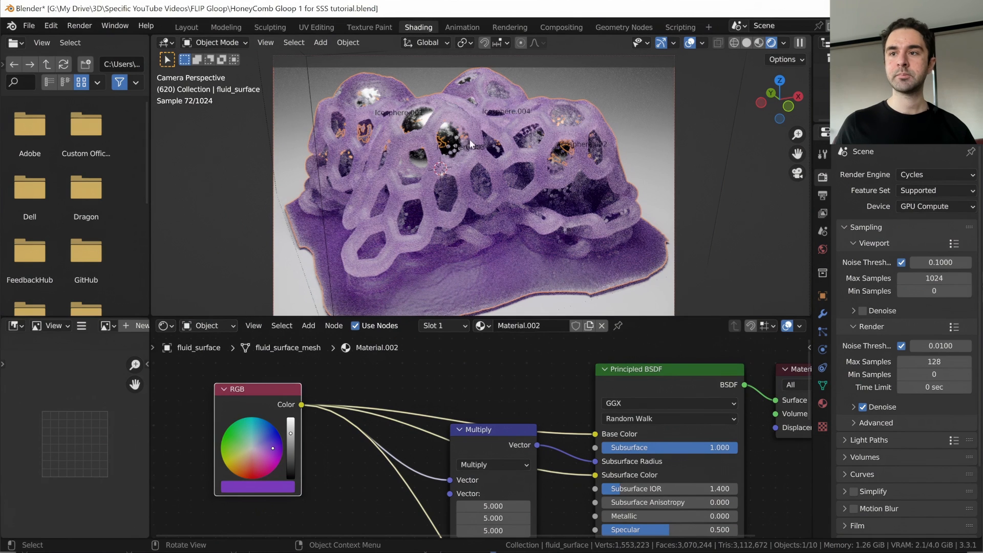
{"action": "mouse_move", "coordinate": [481, 279]}
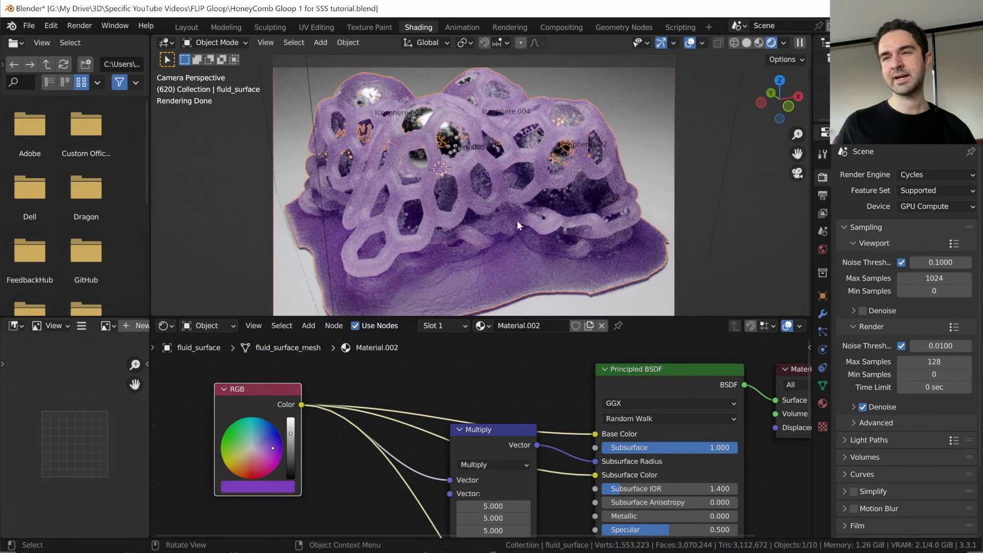
{"action": "mouse_move", "coordinate": [464, 260]}
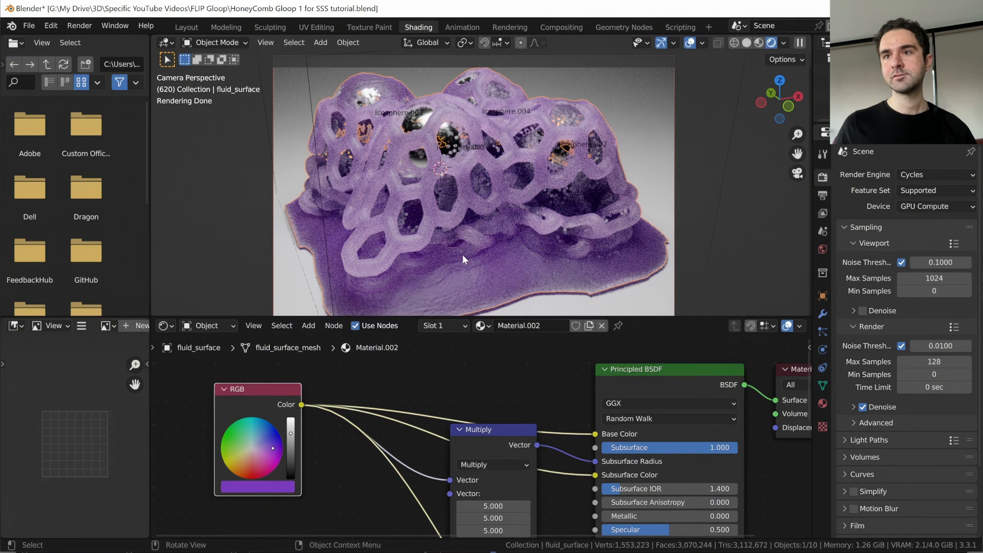